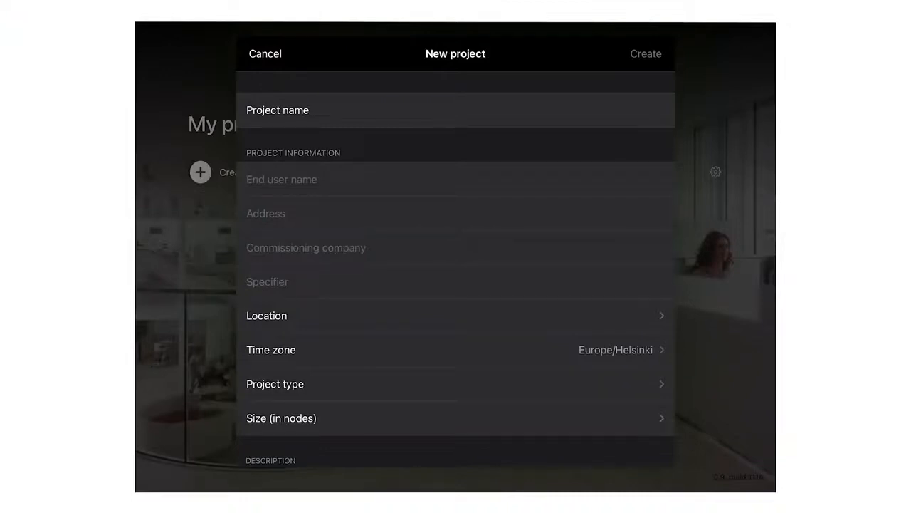
- Create the 'Training demo' project and list the controls available to add
click(456, 316)
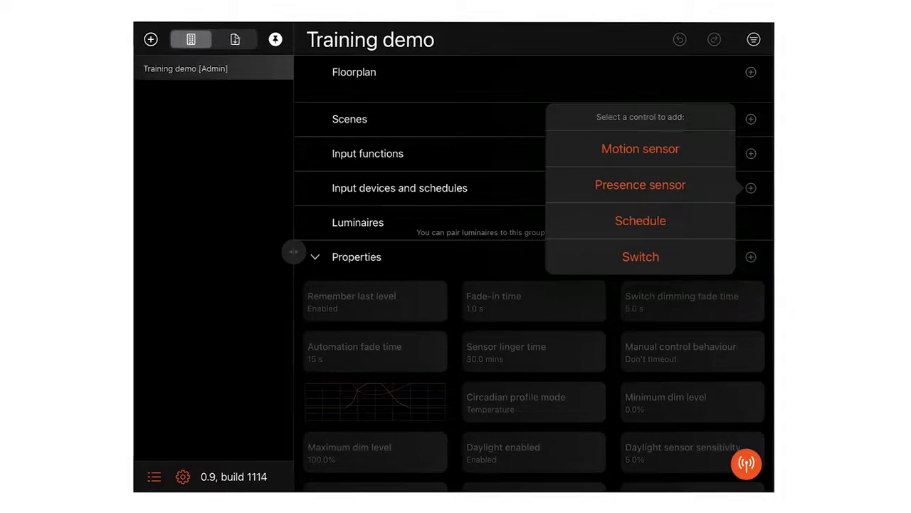
- Build the room and corridor groups with floorplan, sensor and scene S1, then pick the first nearby unpaired Casambi Cube
click(750, 119)
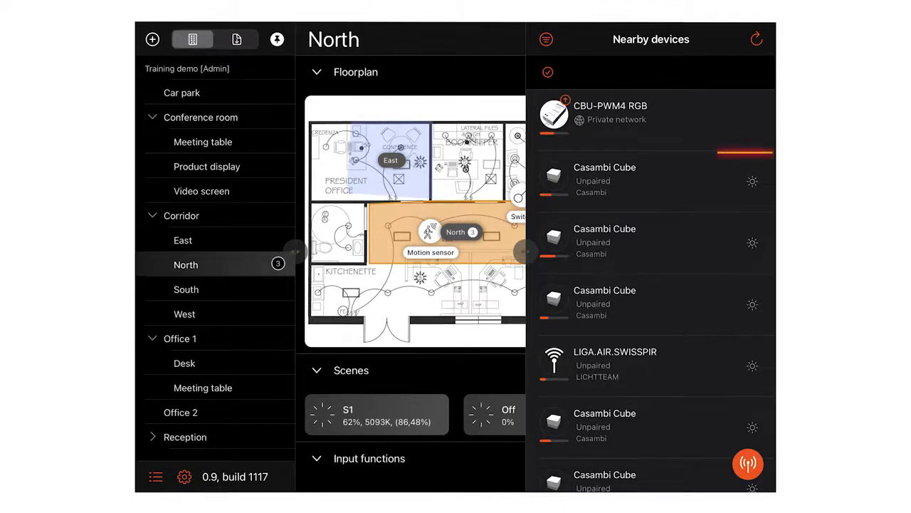
click(650, 180)
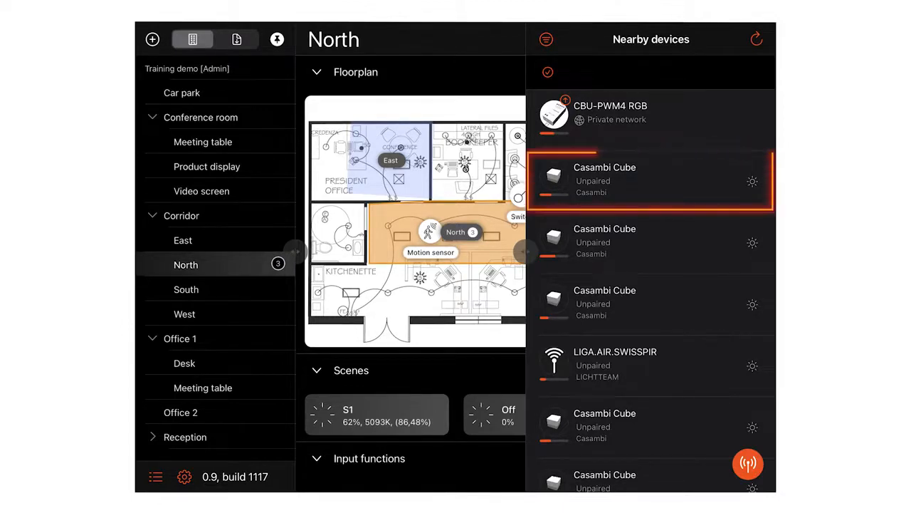